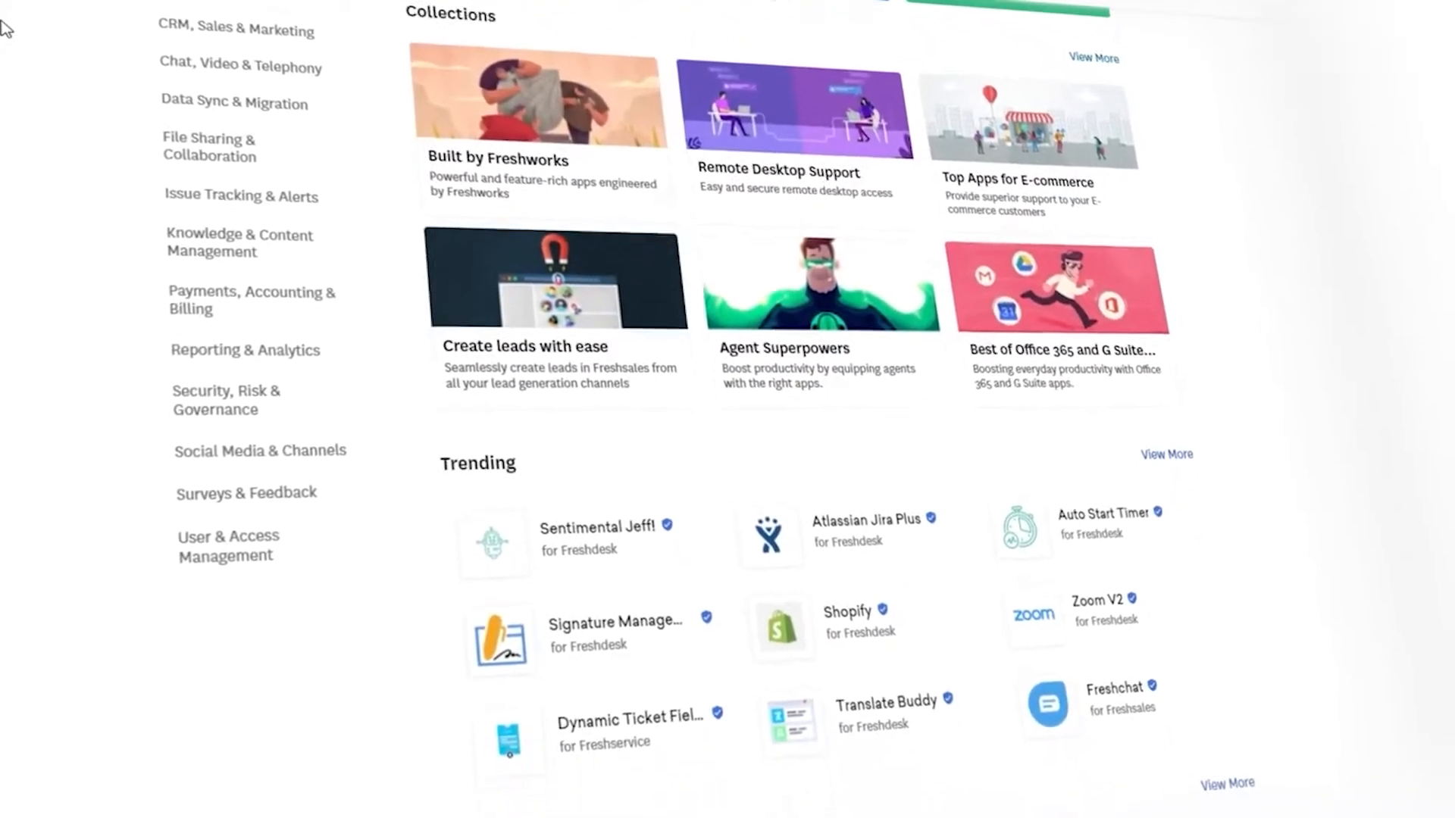
# - Scroll past the Marketplace collections and ask Freddy in Analytics about the number of tickets
pyautogui.scroll(-3)
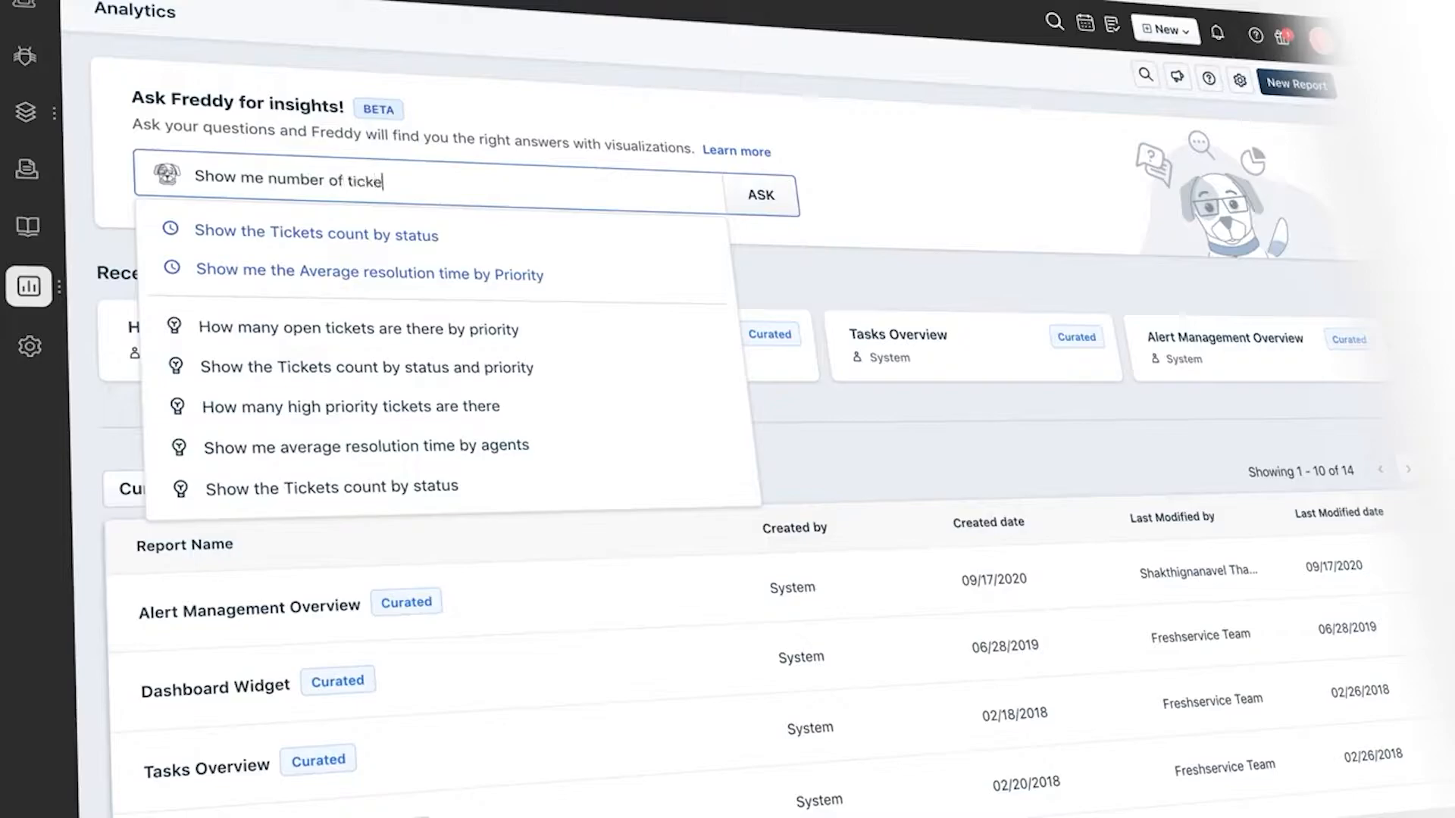
pyautogui.click(760, 195)
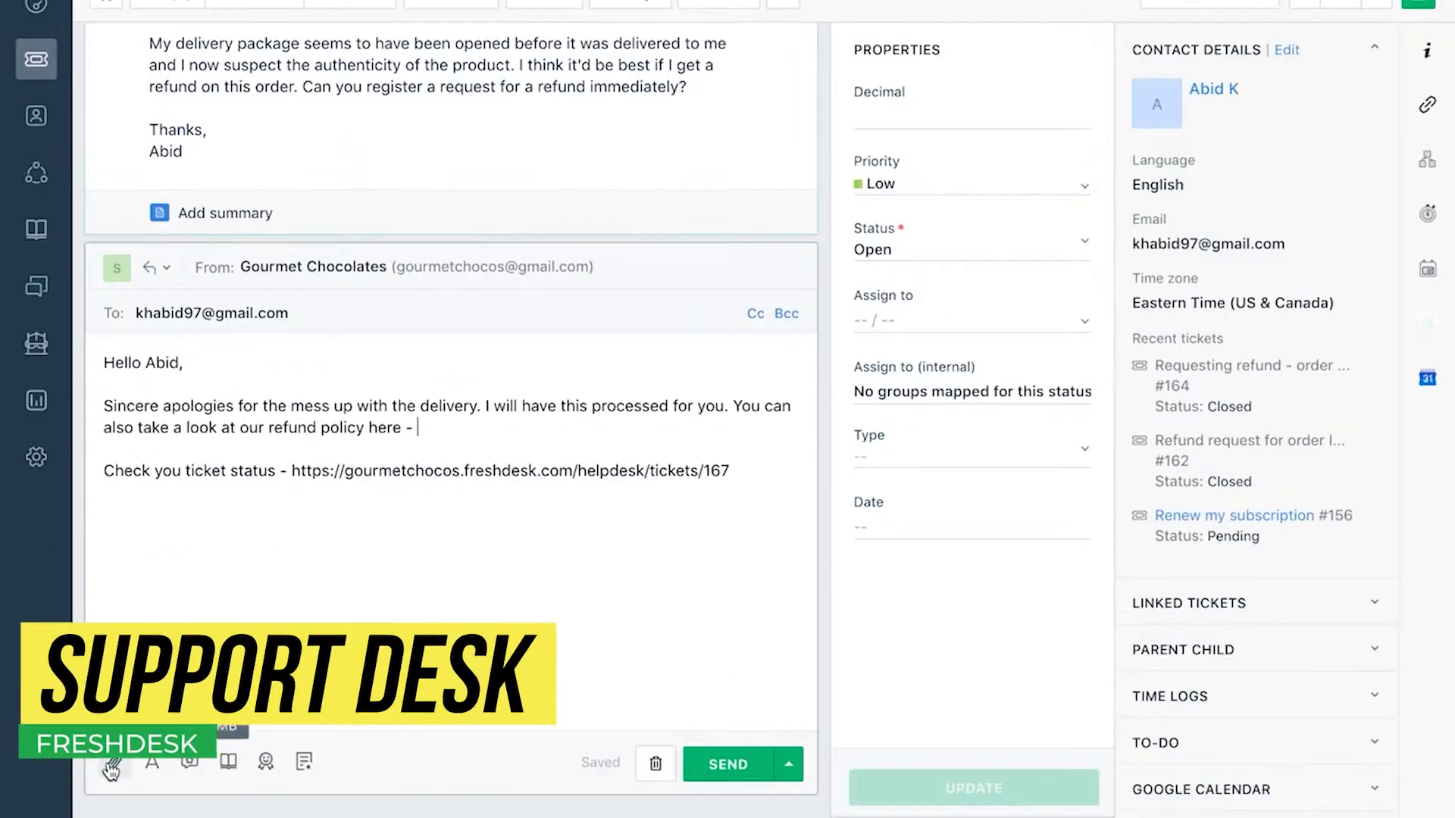
pyautogui.moveTo(190, 761)
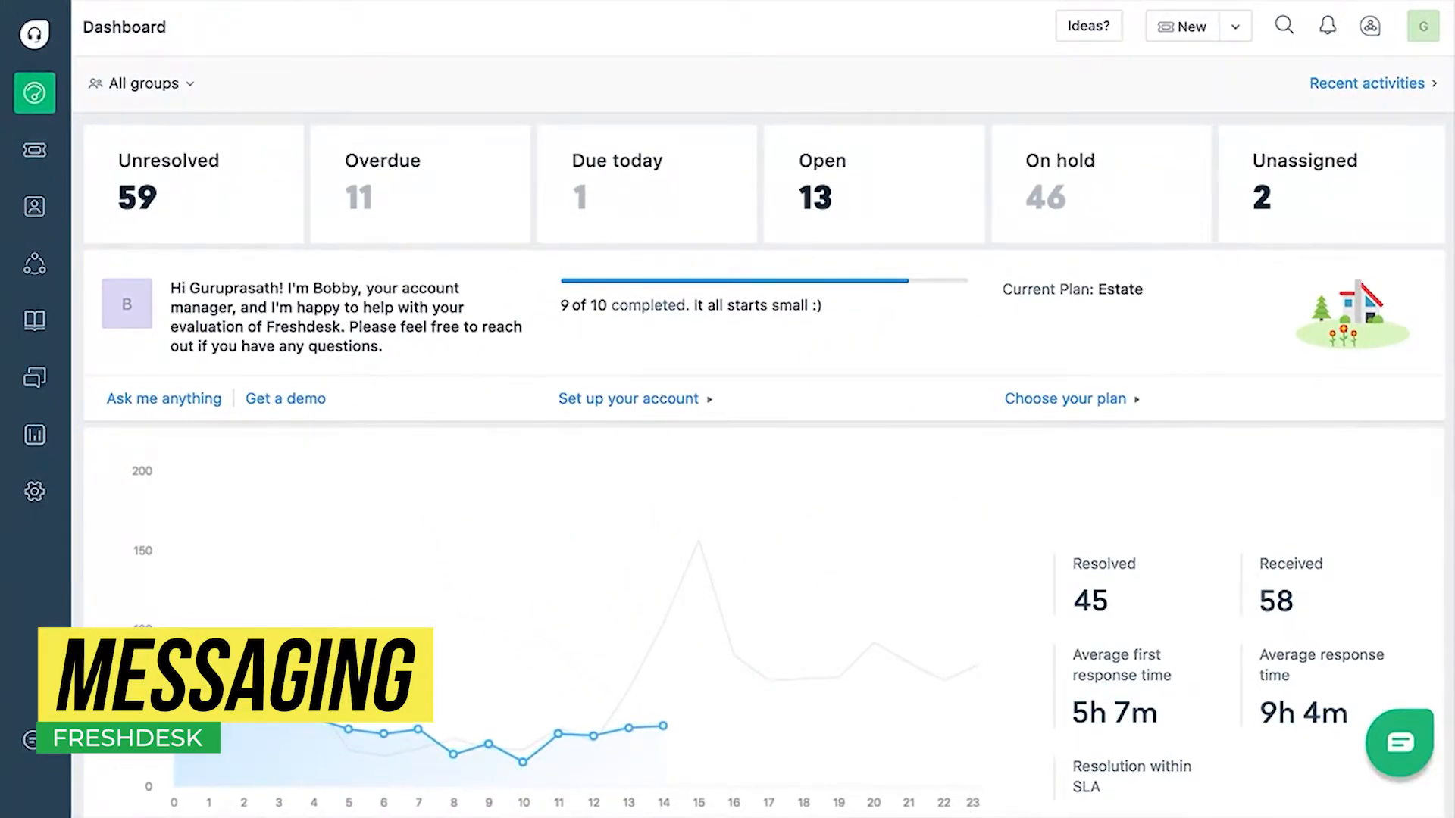
# - Reply in the chat conversations, then bring up Admin settings as an incoming call waits
pyautogui.click(33, 492)
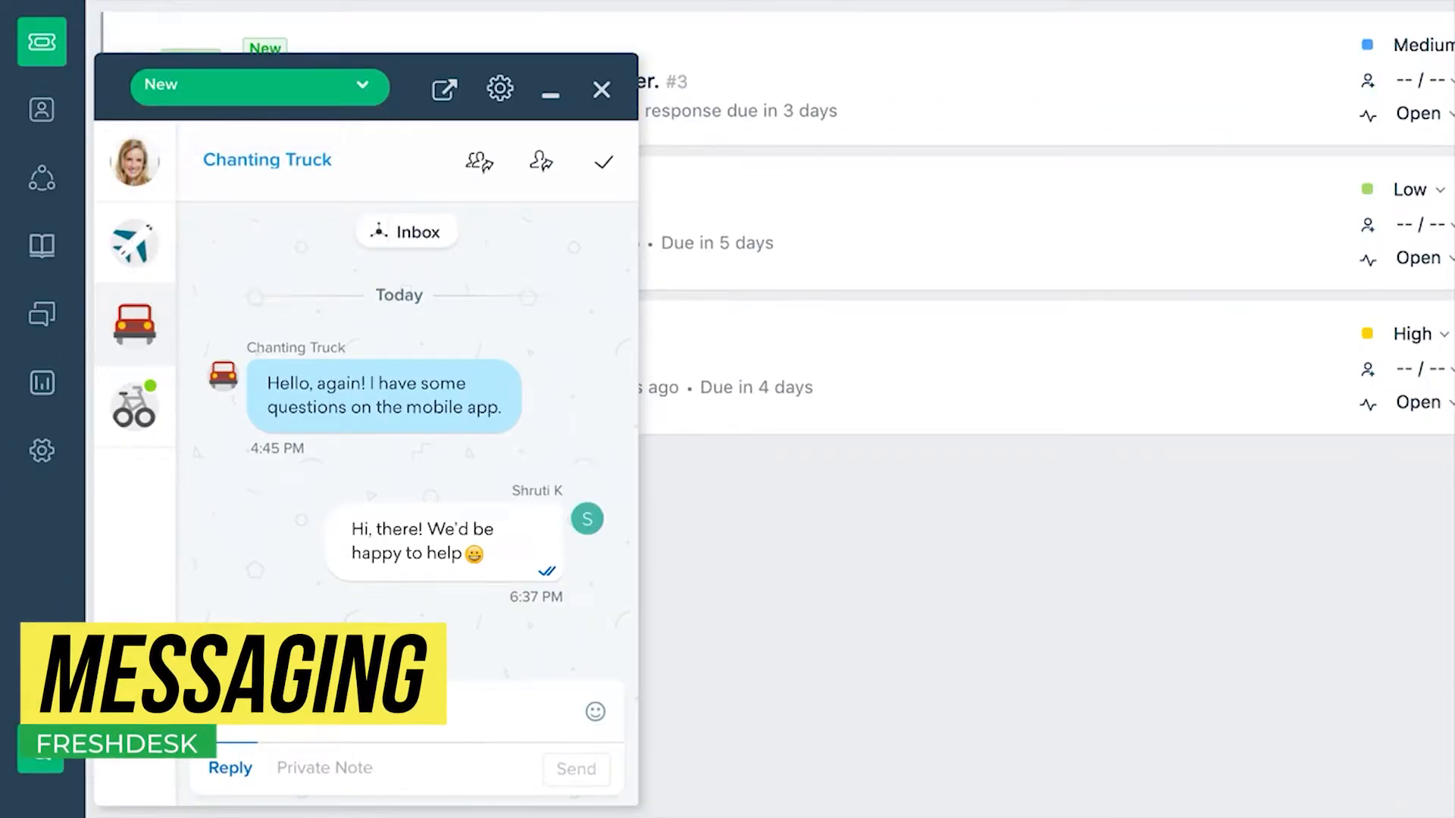
pyautogui.click(542, 161)
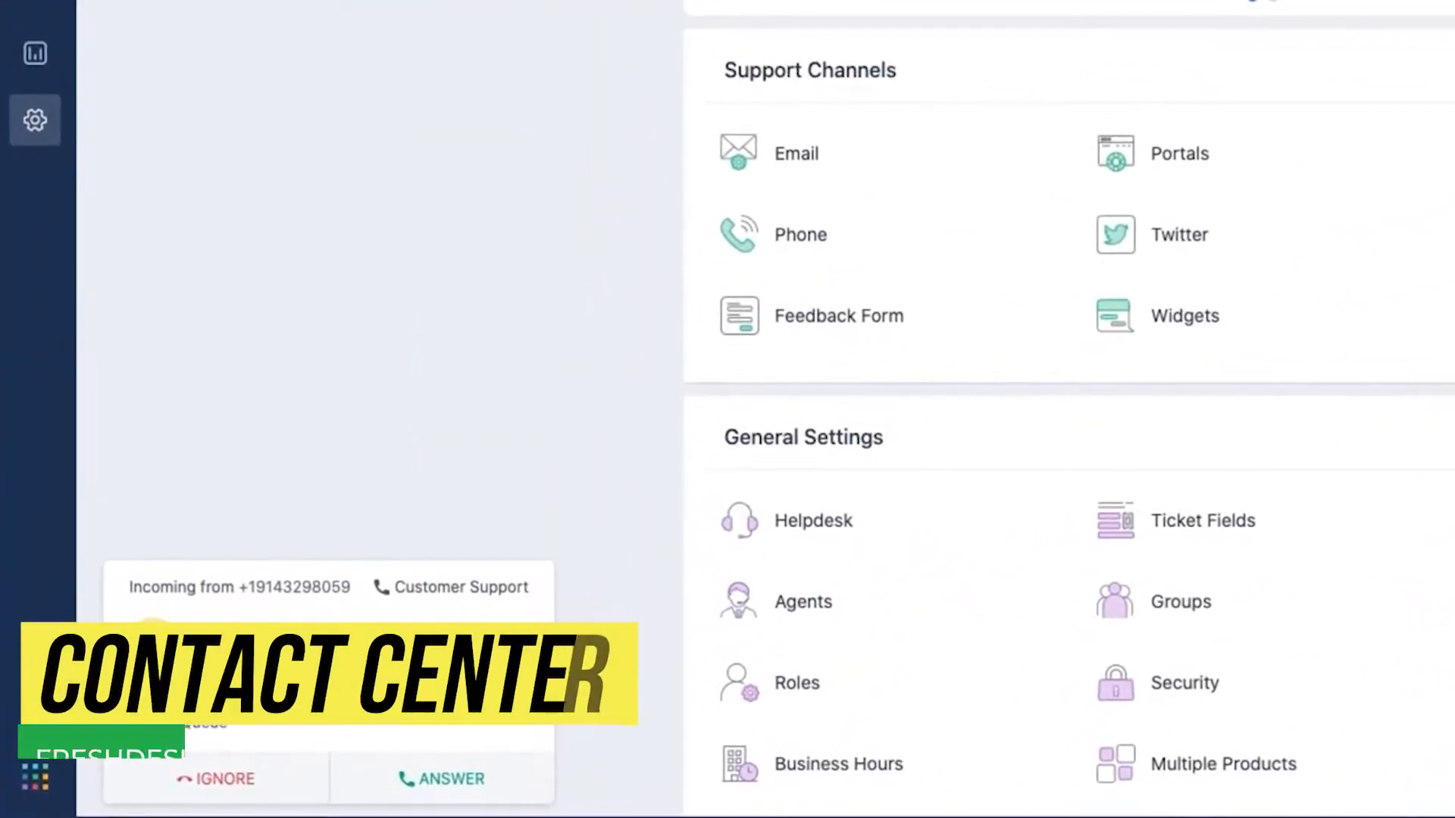
pyautogui.click(451, 778)
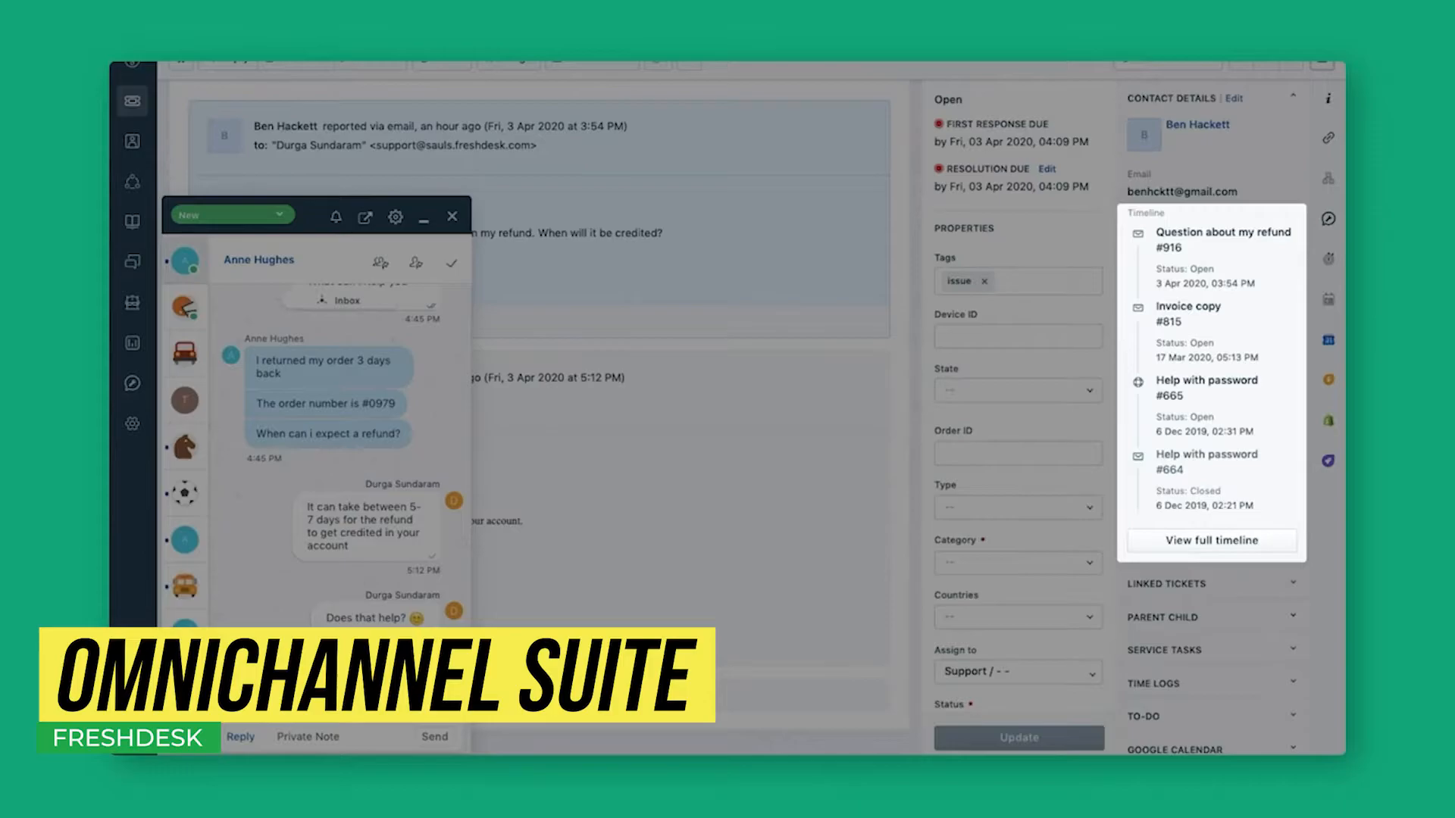
# - Open Omnichannel performance analysis and enlarge the incoming traffic chart comparing tickets, chats and calls
pyautogui.click(132, 424)
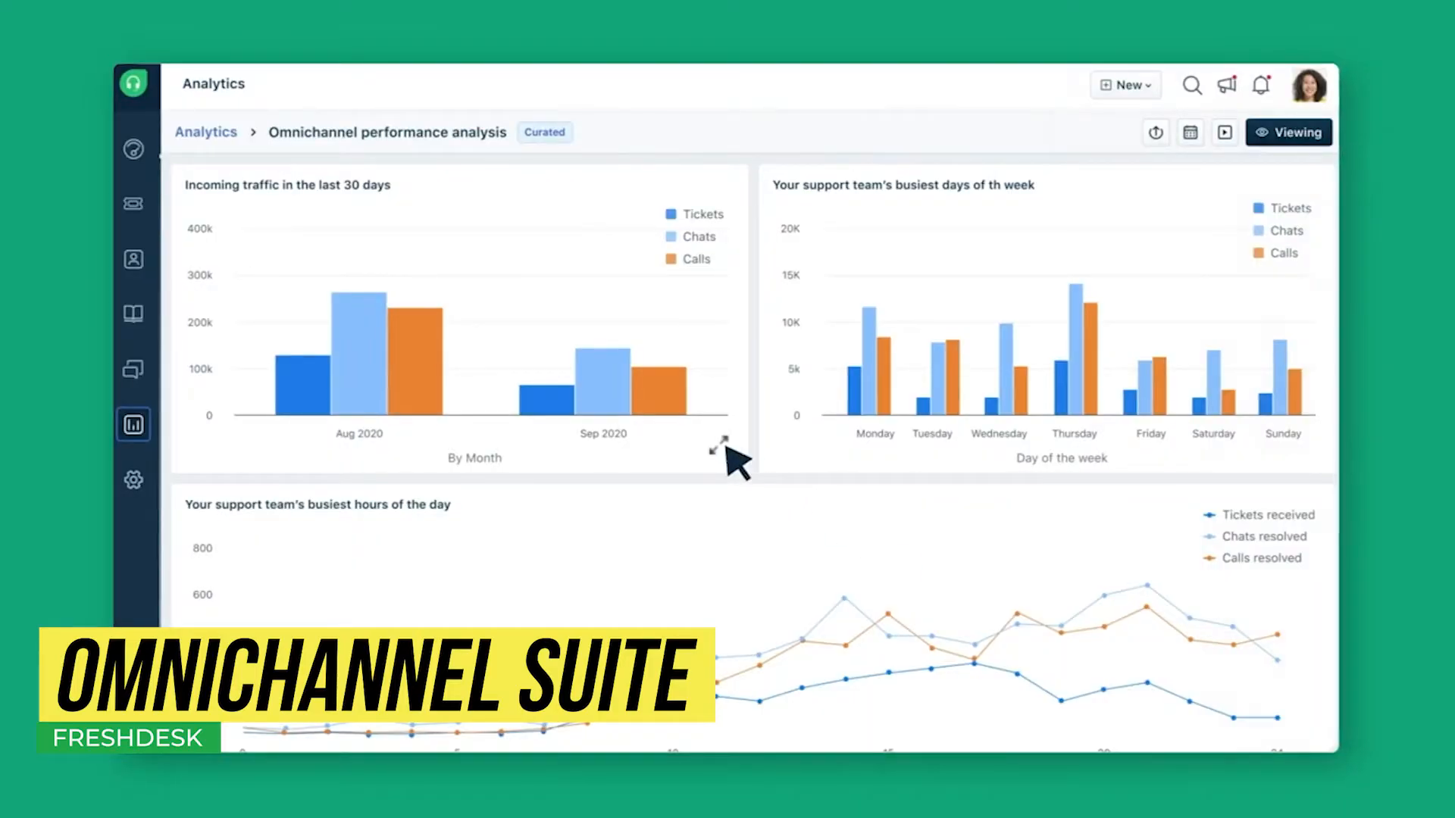
pyautogui.click(719, 443)
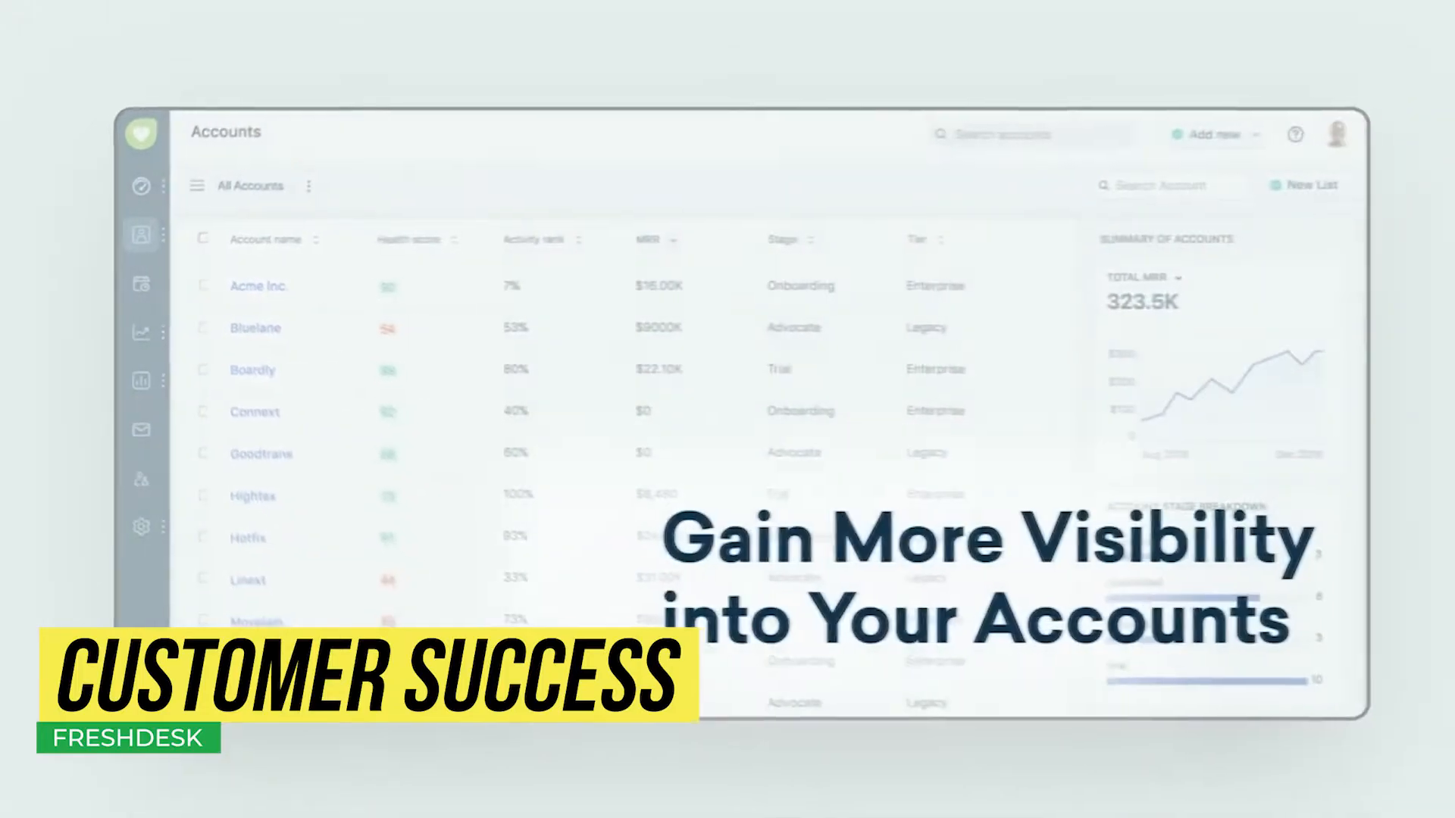
# - Open Acme Inc.'s account and view its Communications, then Modules & Features tabs
pyautogui.click(257, 284)
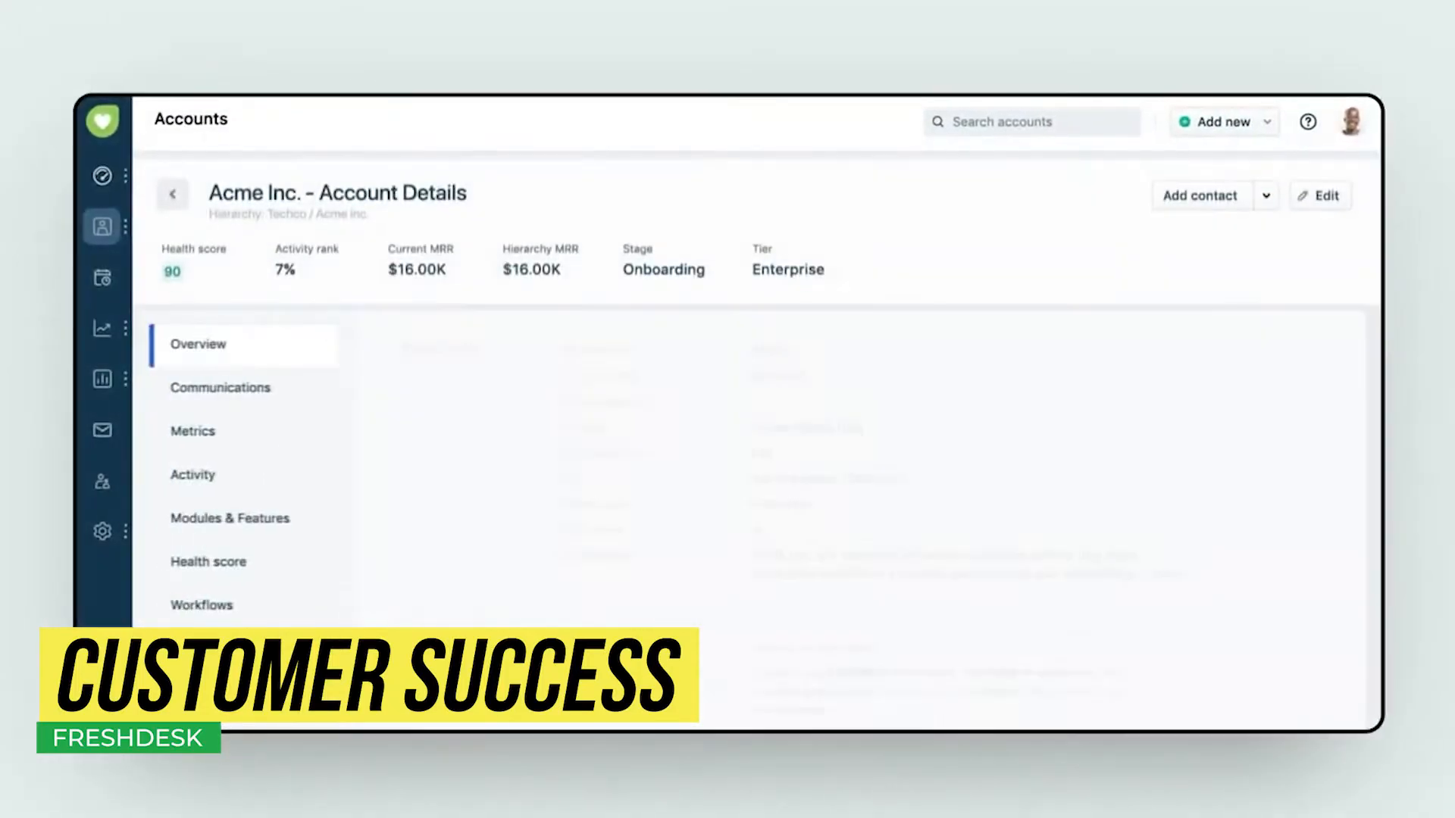
pyautogui.click(219, 388)
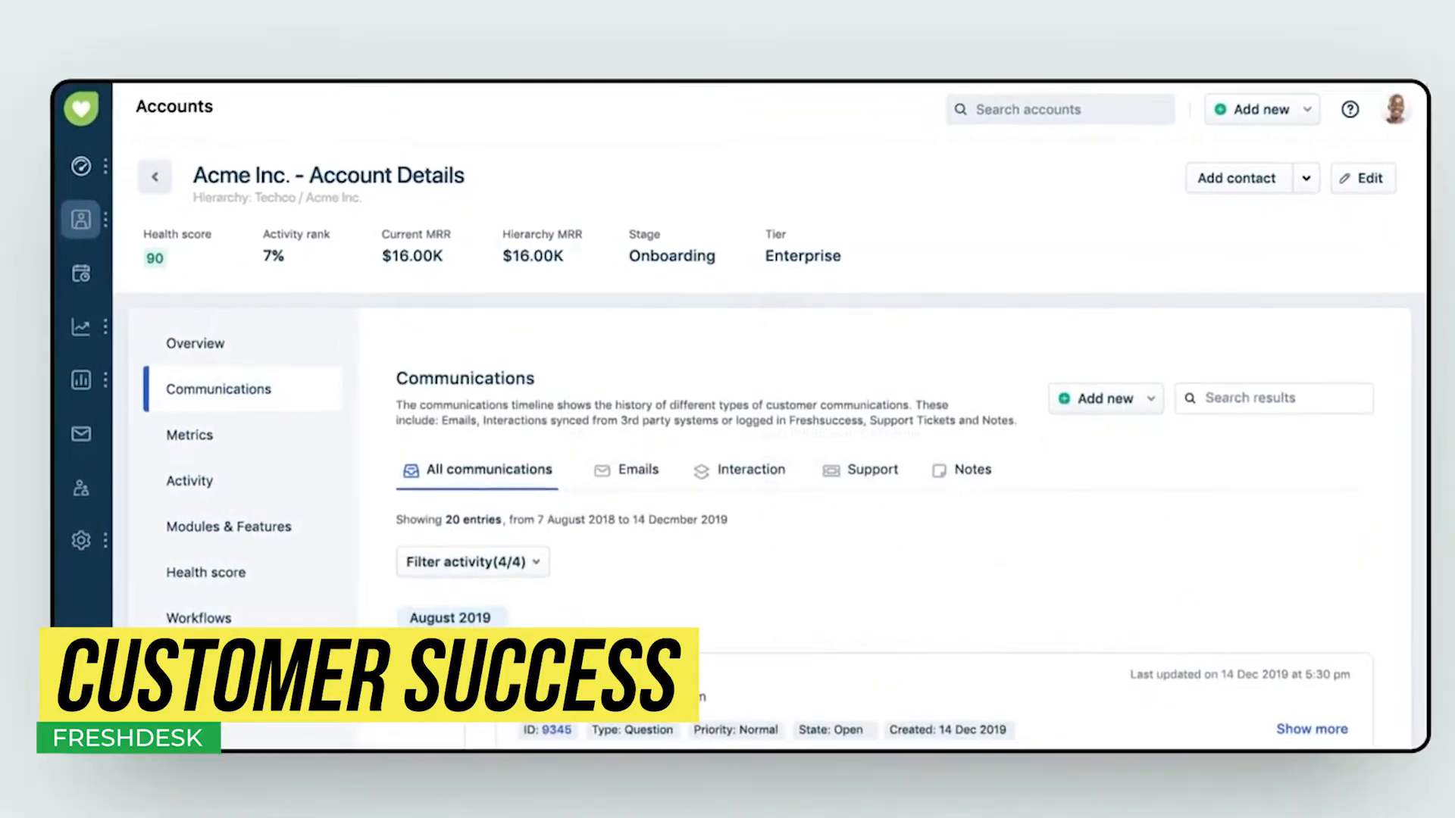
pyautogui.click(228, 527)
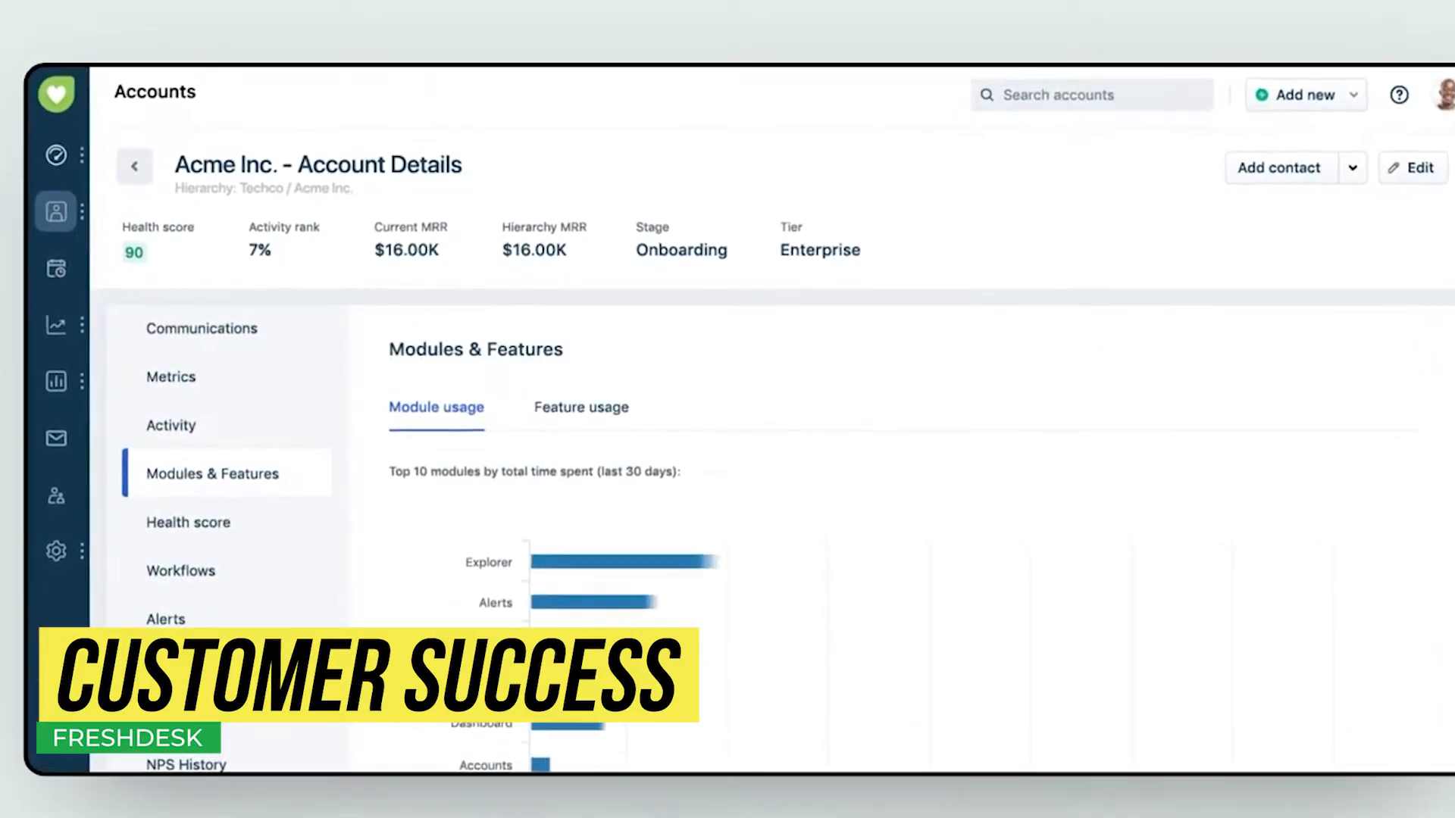
pyautogui.click(187, 521)
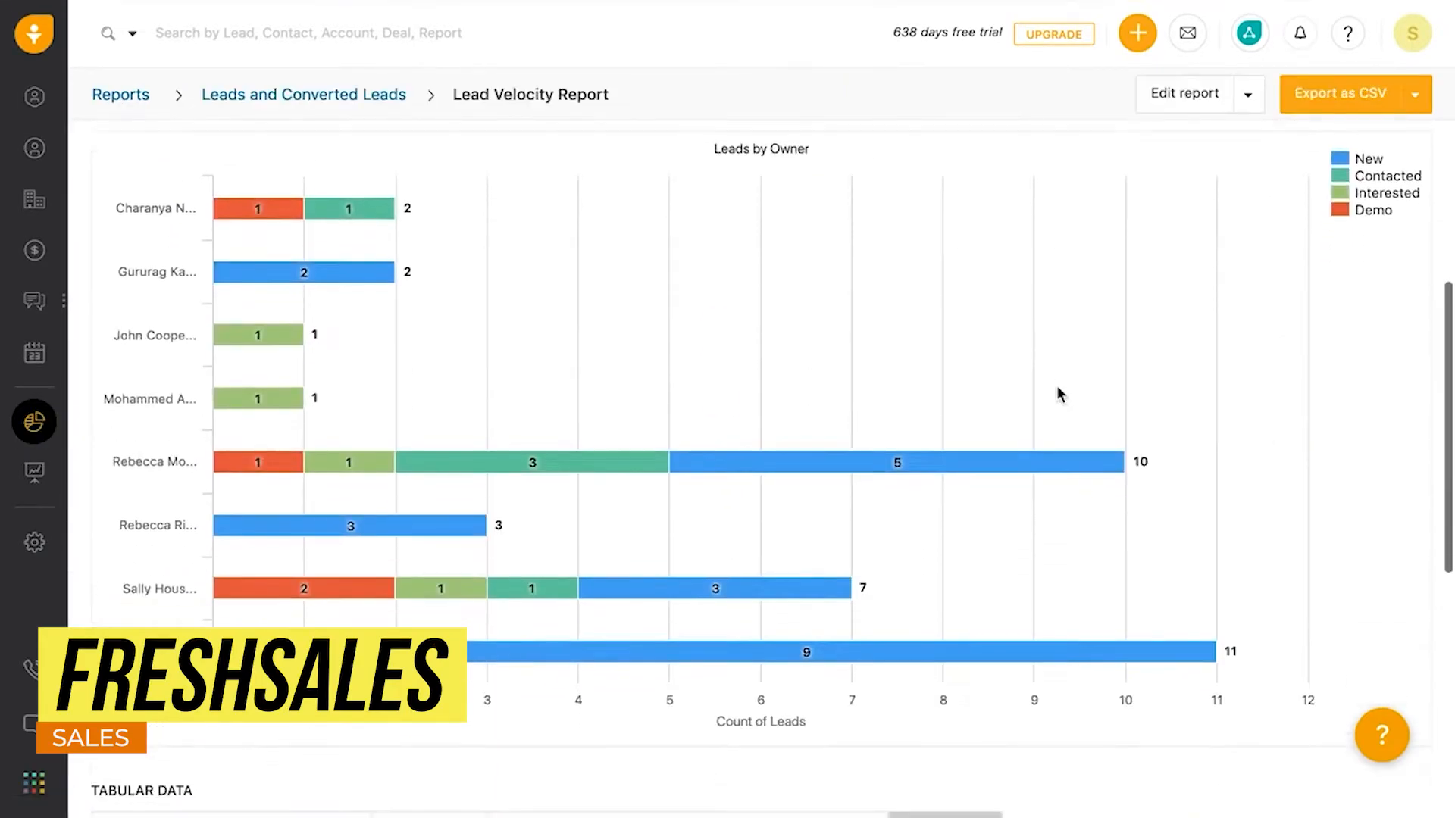
# - Scroll through the Lead Velocity Report's Leads by Owner chart
pyautogui.scroll(-3)
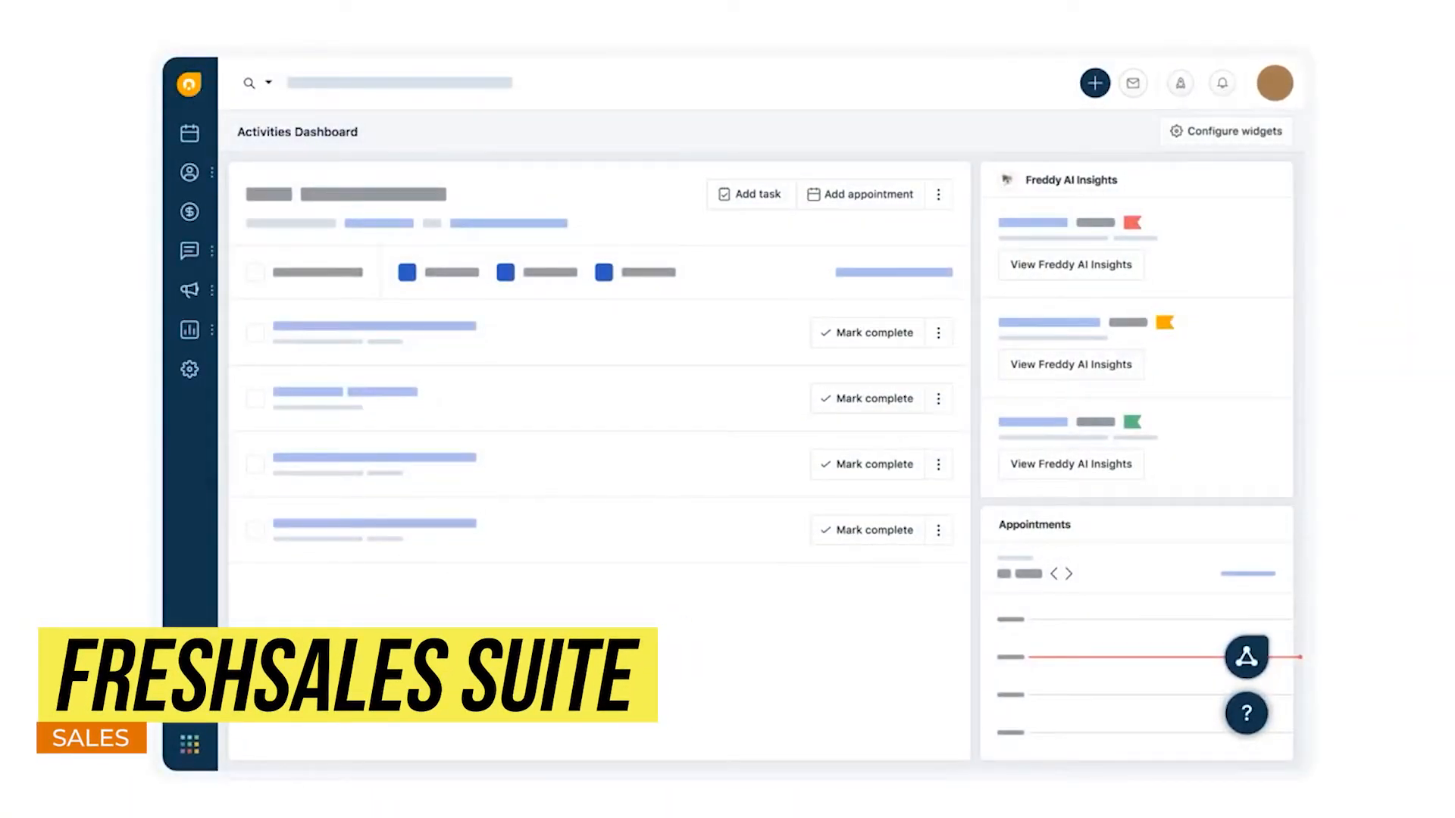
# - Show the Activities Dashboard with tasks, Freddy AI insights and appointments
pyautogui.click(189, 251)
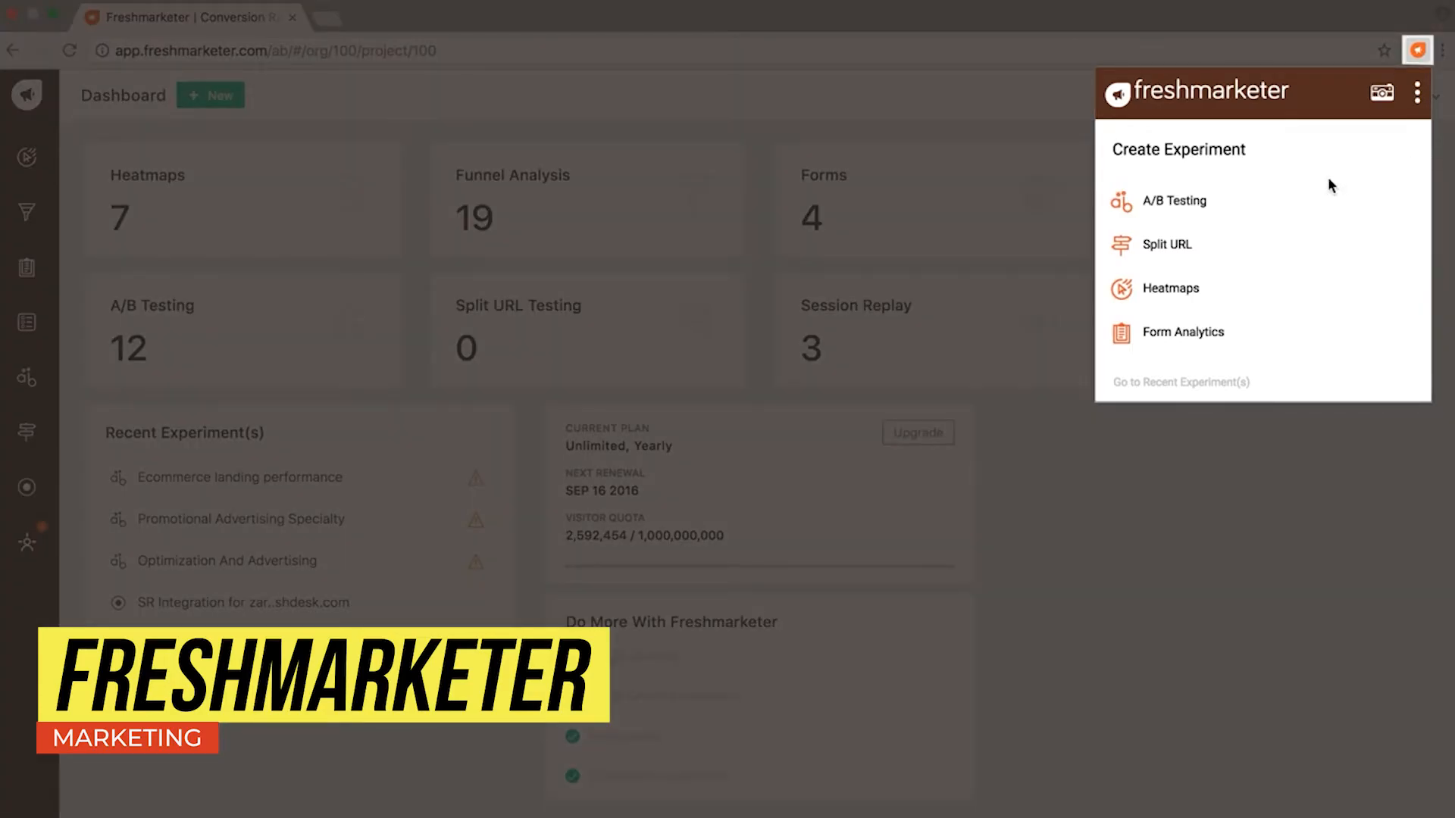
pyautogui.moveTo(1326, 250)
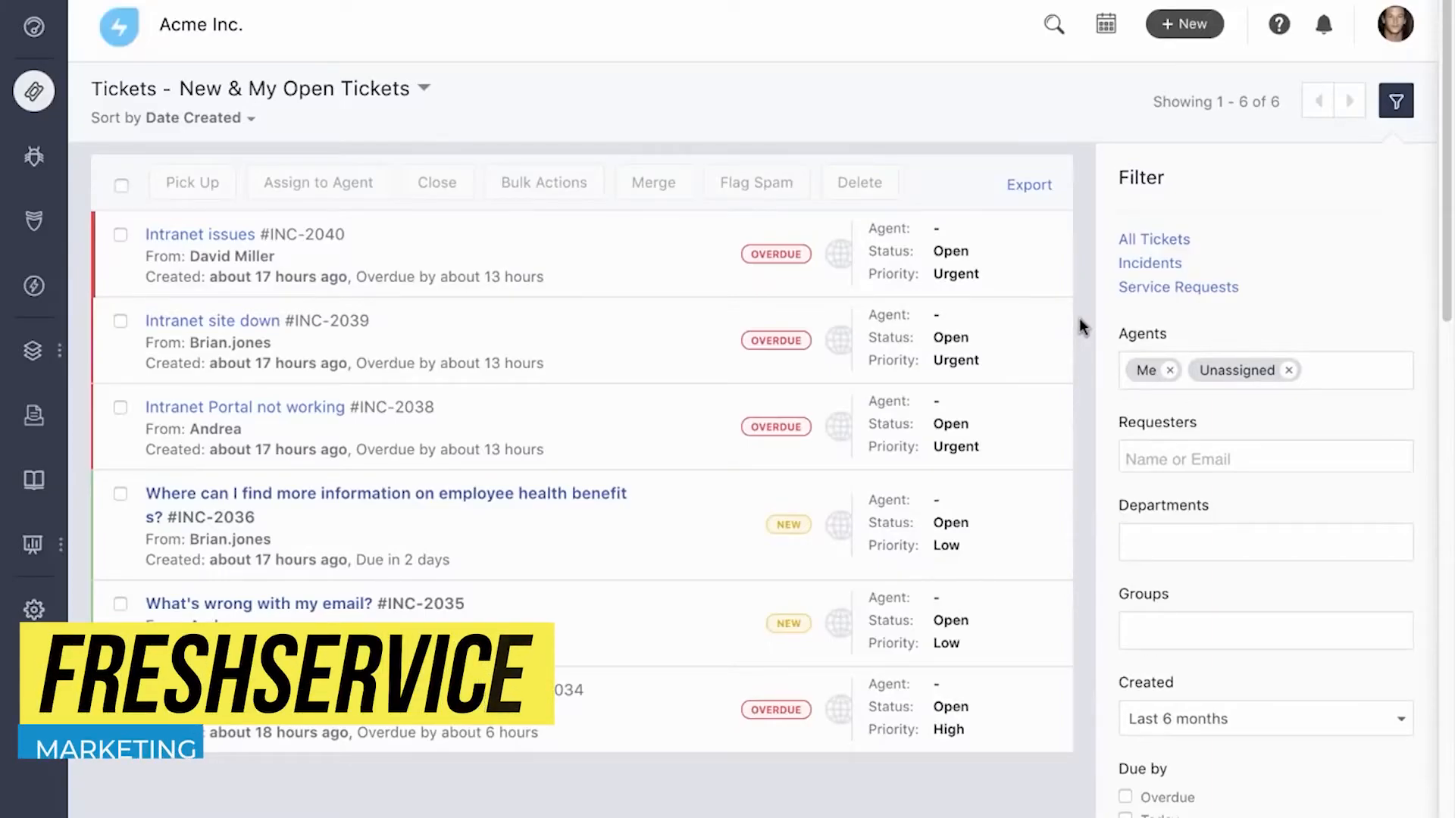
# - Select the Intranet issues and Intranet site down tickets and assign them to yourself
pyautogui.click(120, 234)
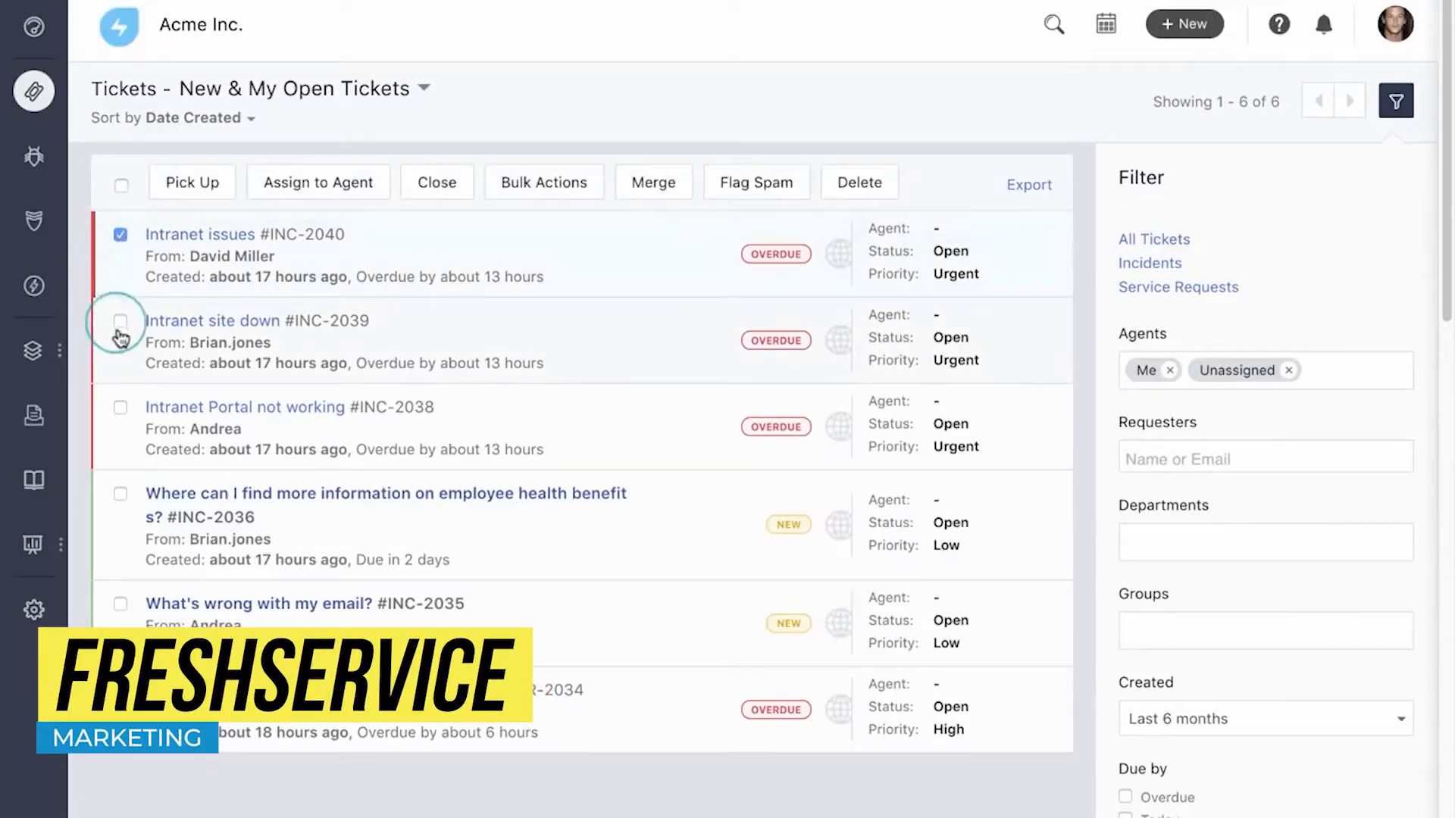
pyautogui.click(191, 182)
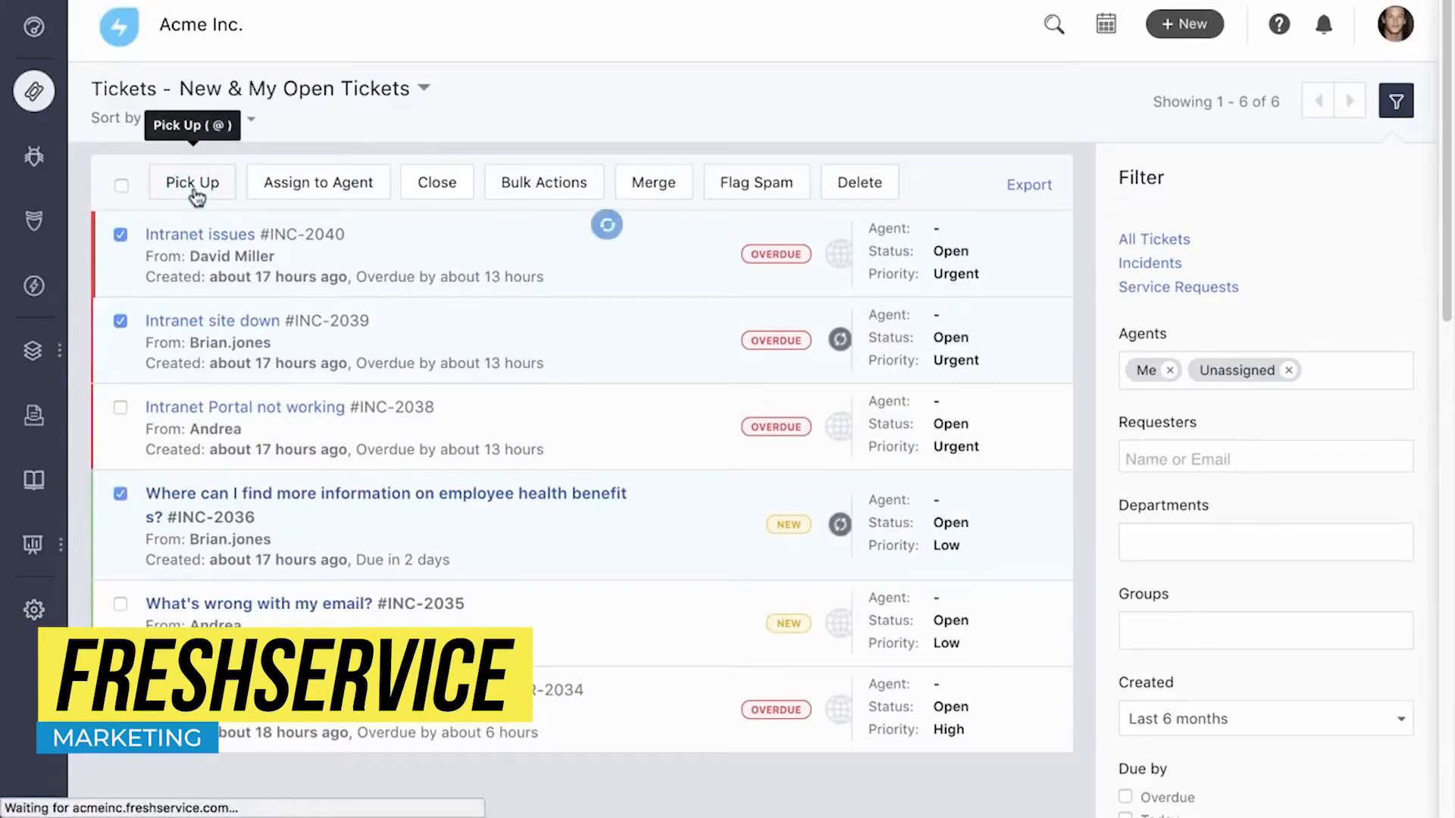
pyautogui.click(191, 182)
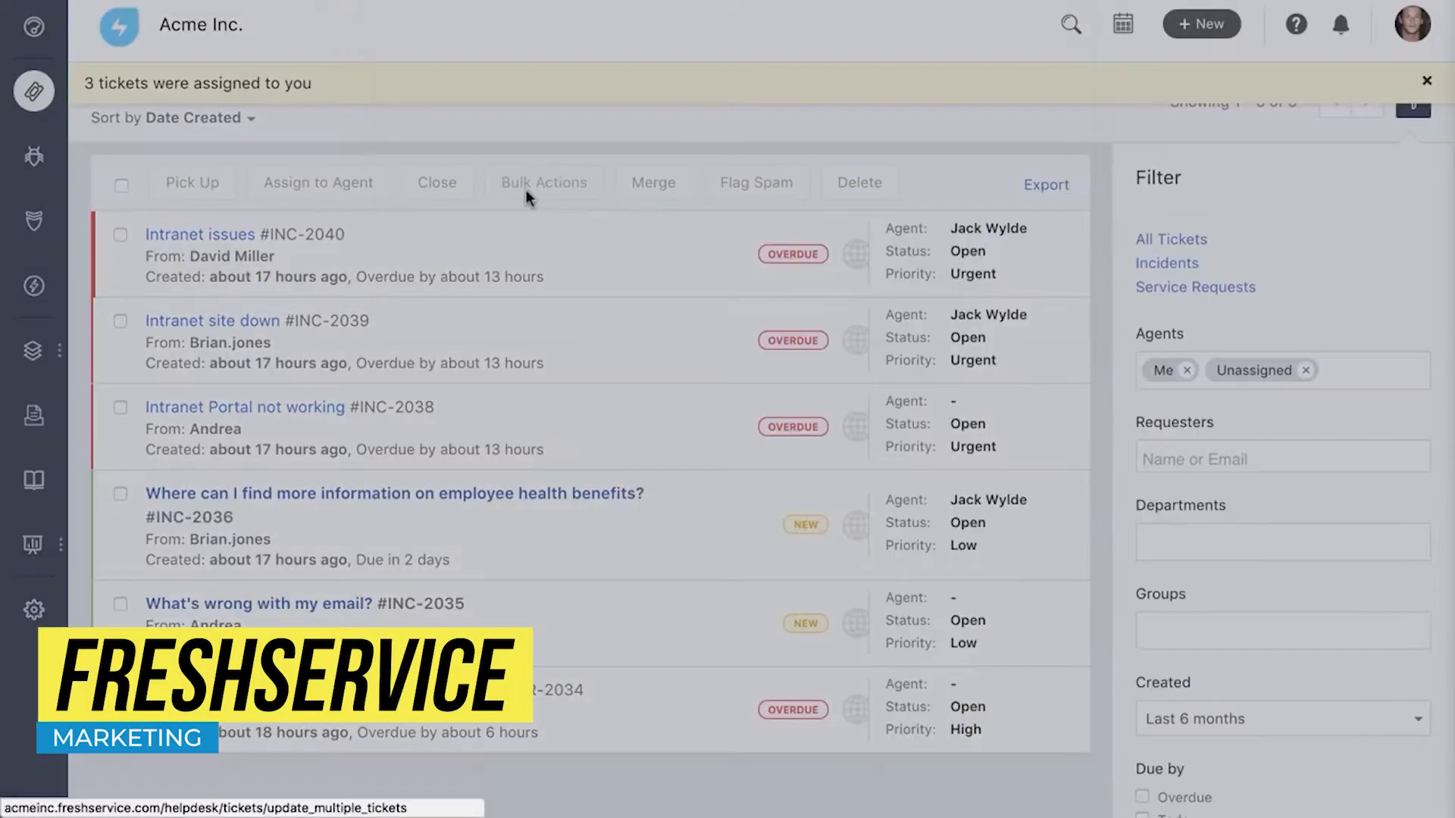
# - Add a bulk reply to the tickets using the canned thank-you response
pyautogui.click(544, 182)
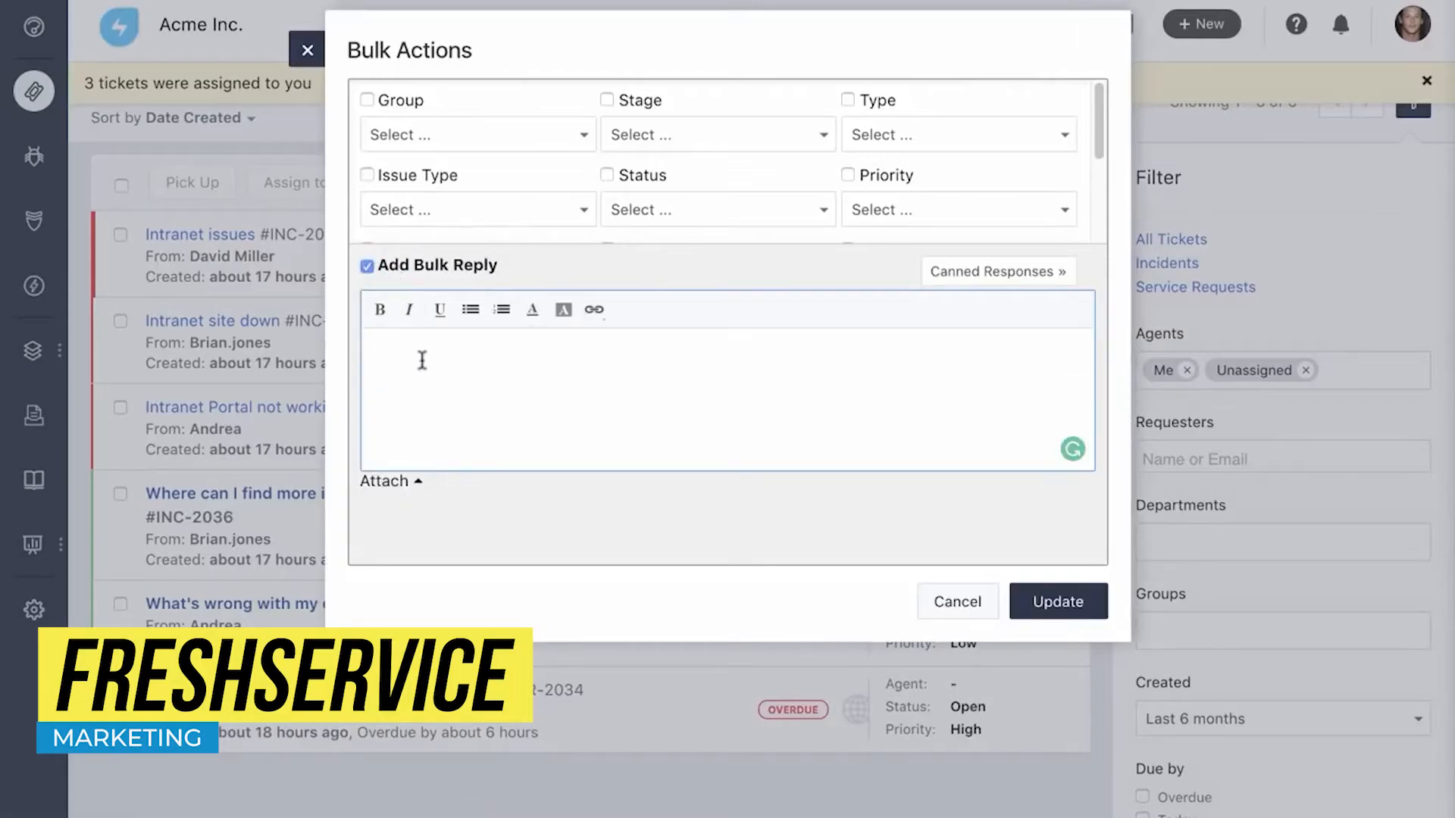
pyautogui.click(995, 272)
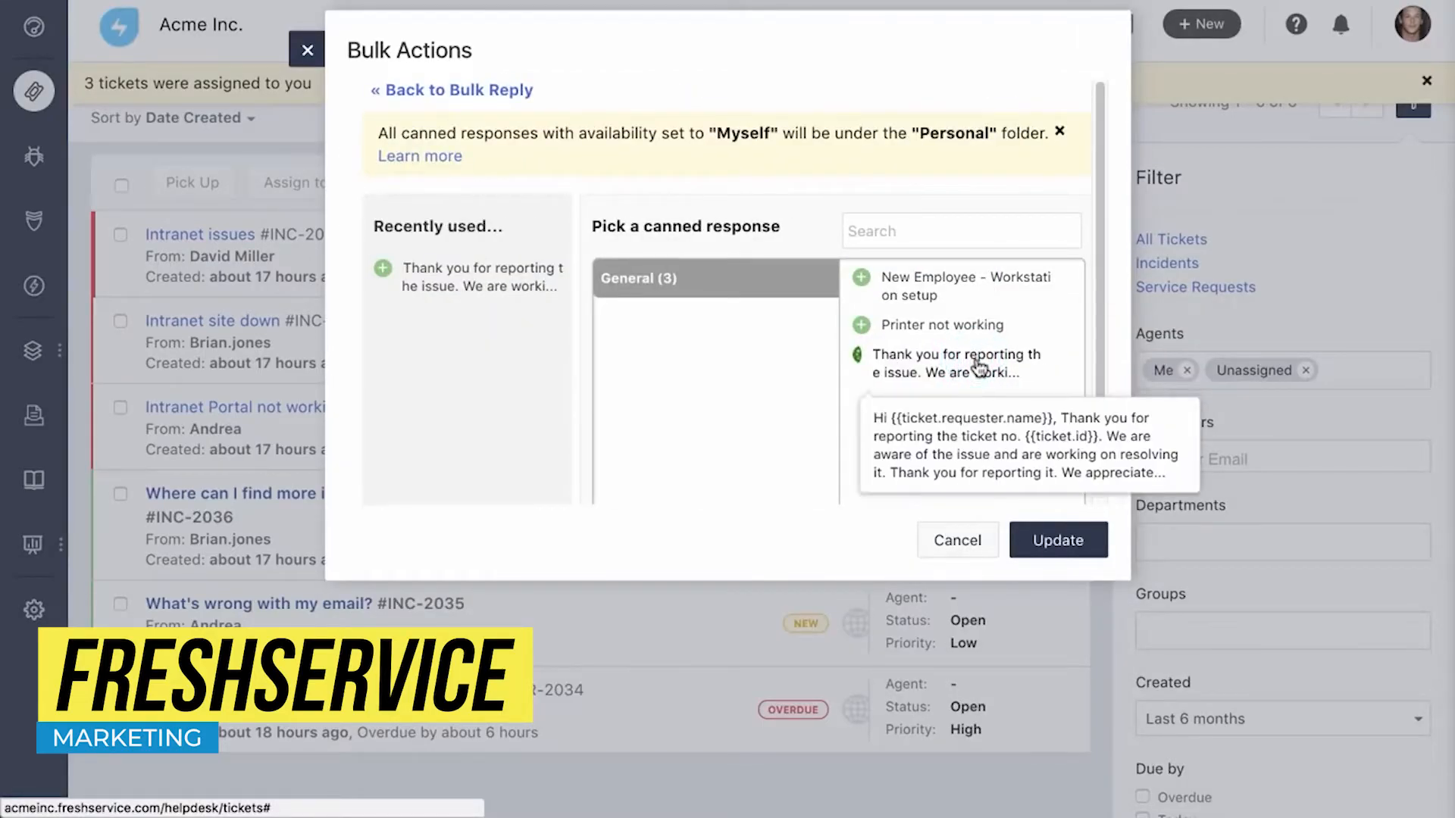
pyautogui.click(955, 363)
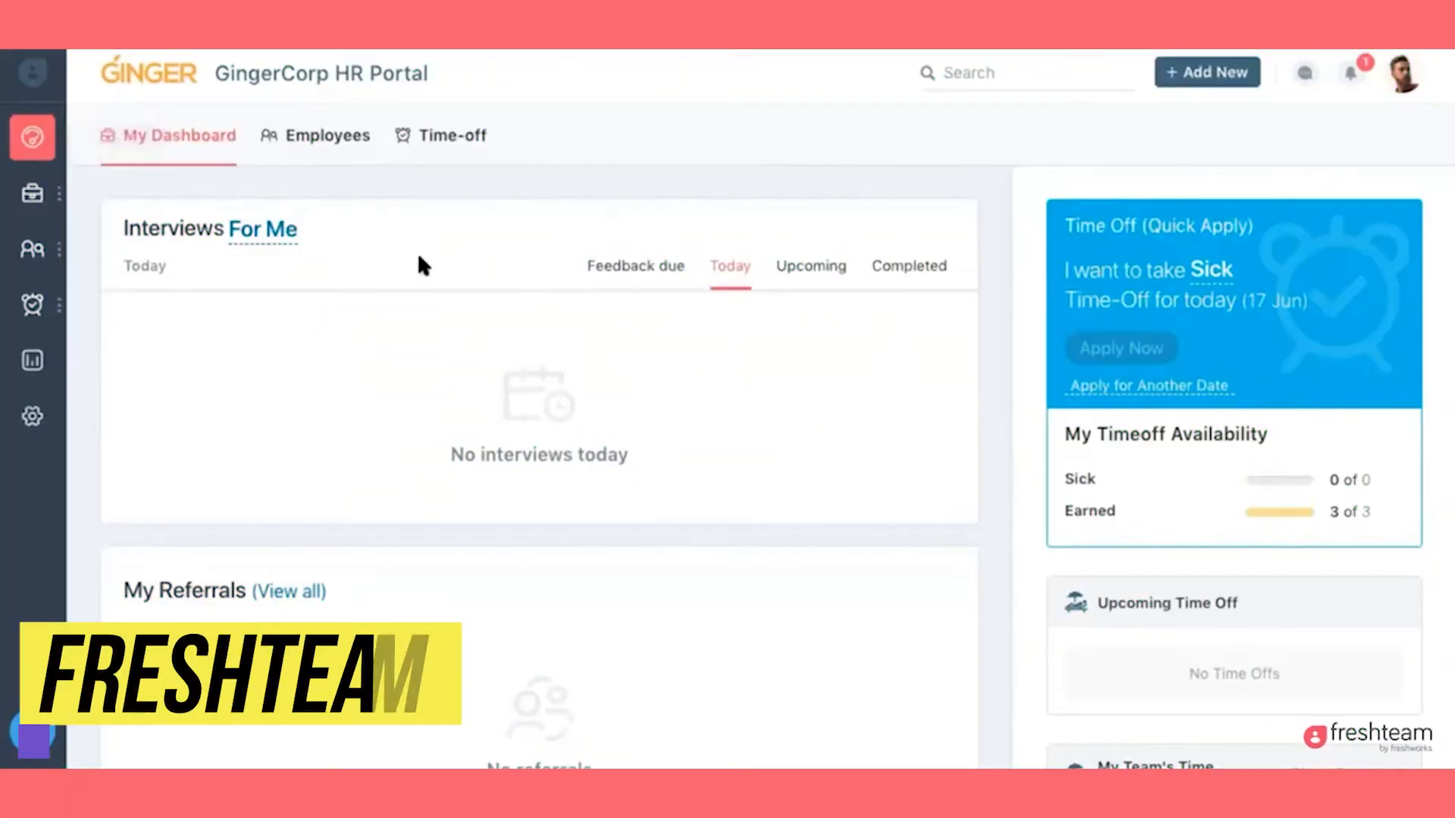
# - Browse the Employee Directory, then view the Lead - US Designer active job requisition
pyautogui.click(32, 249)
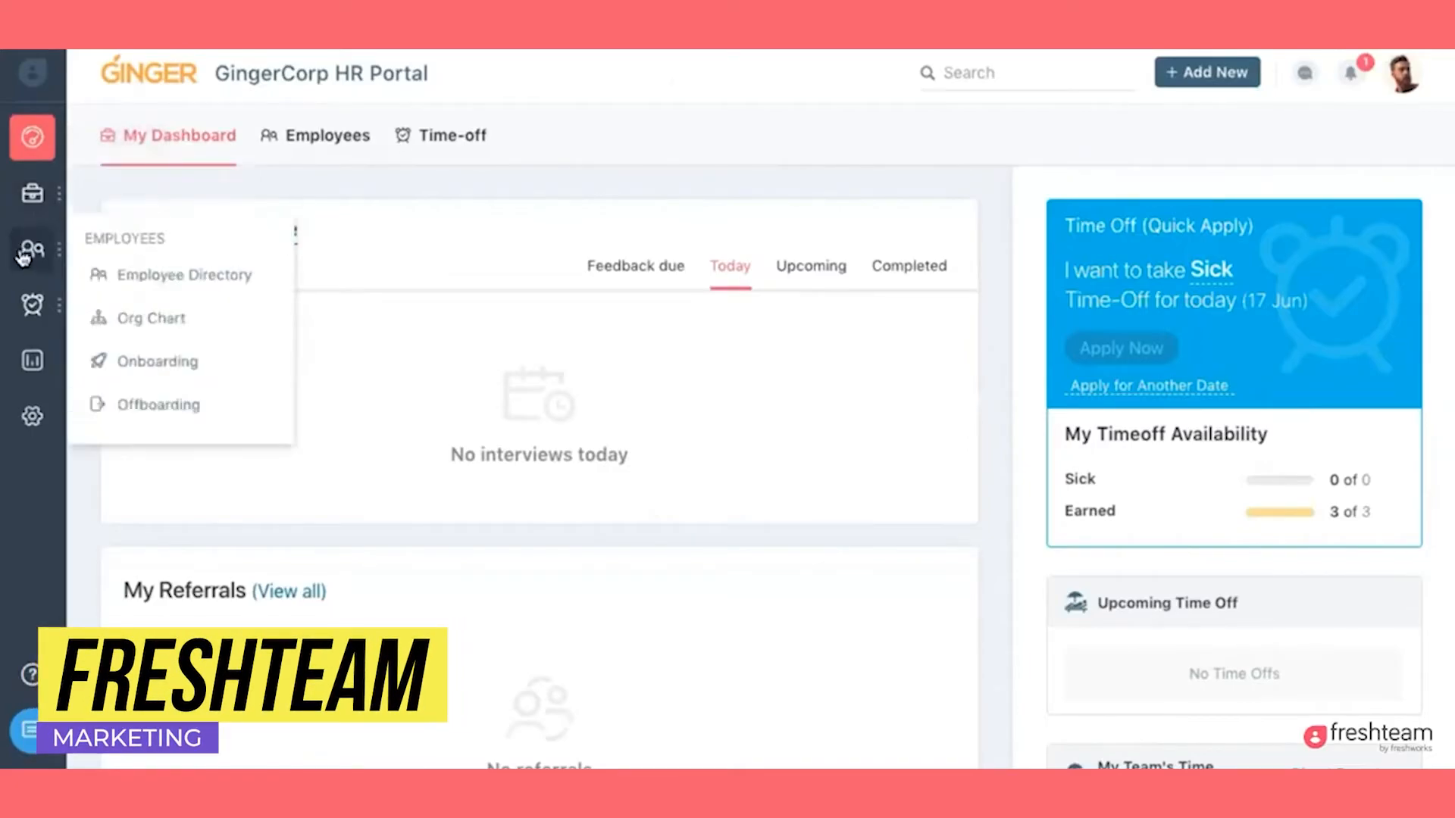
pyautogui.click(183, 274)
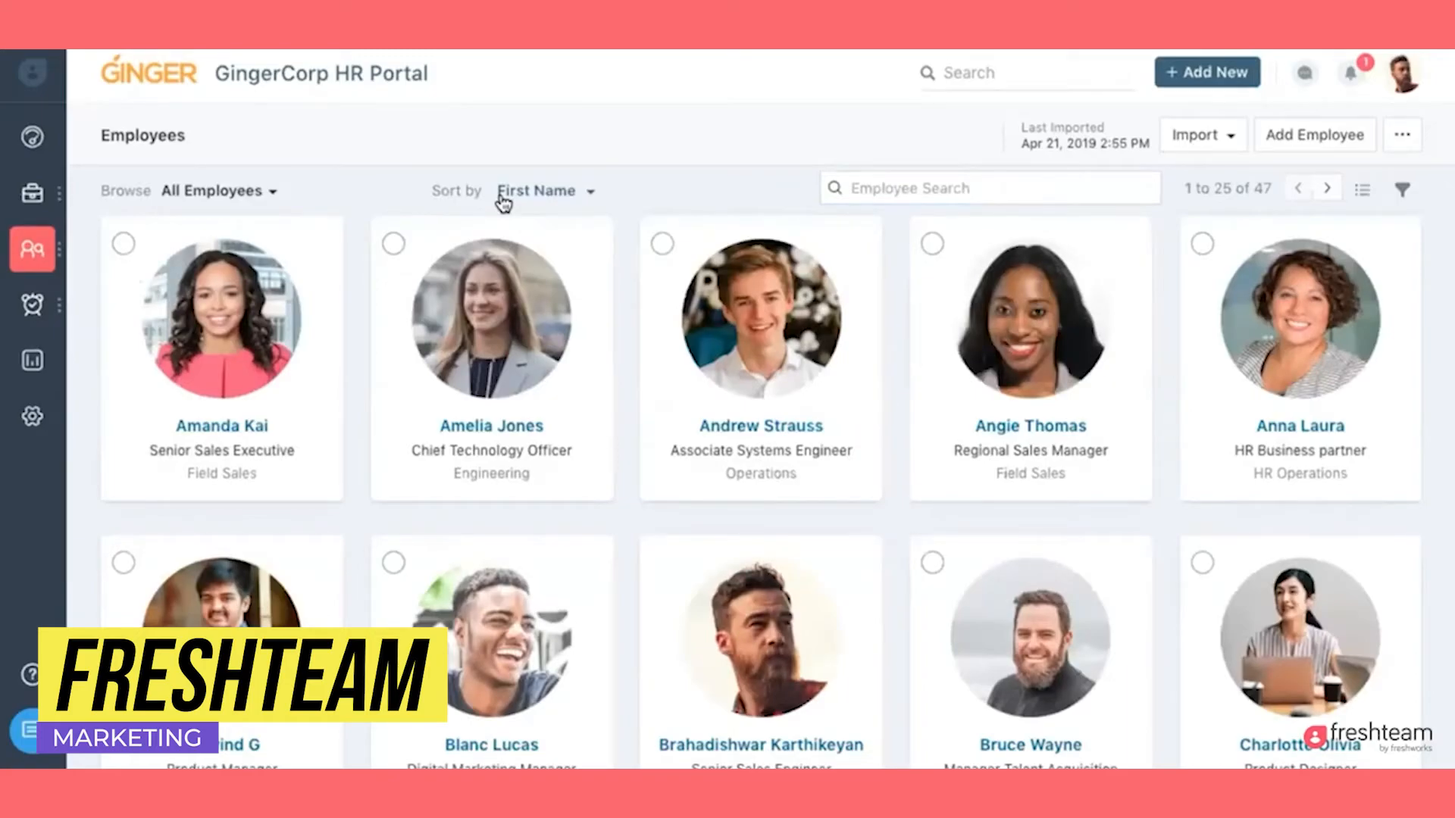
pyautogui.click(32, 193)
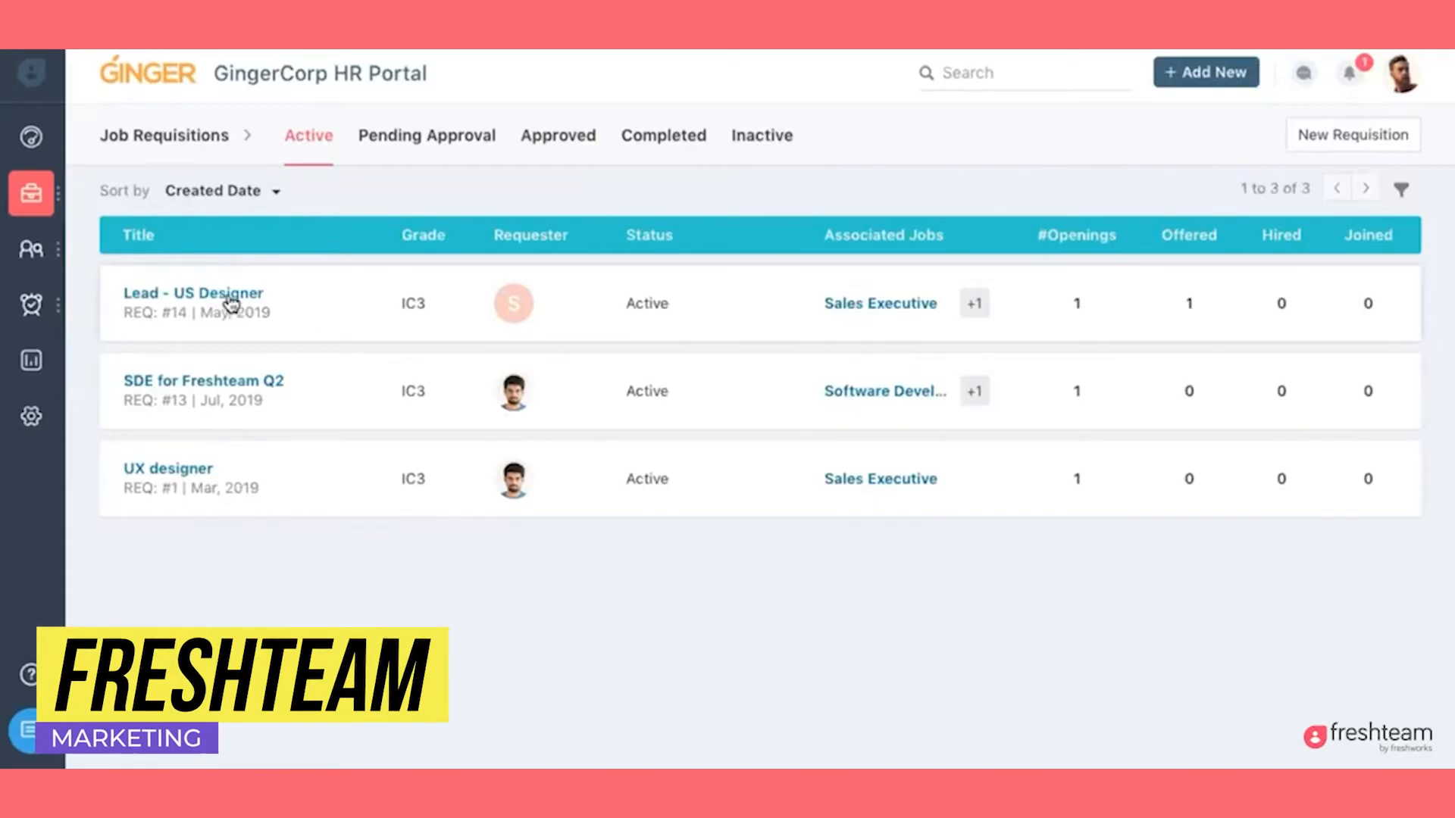
pyautogui.click(192, 293)
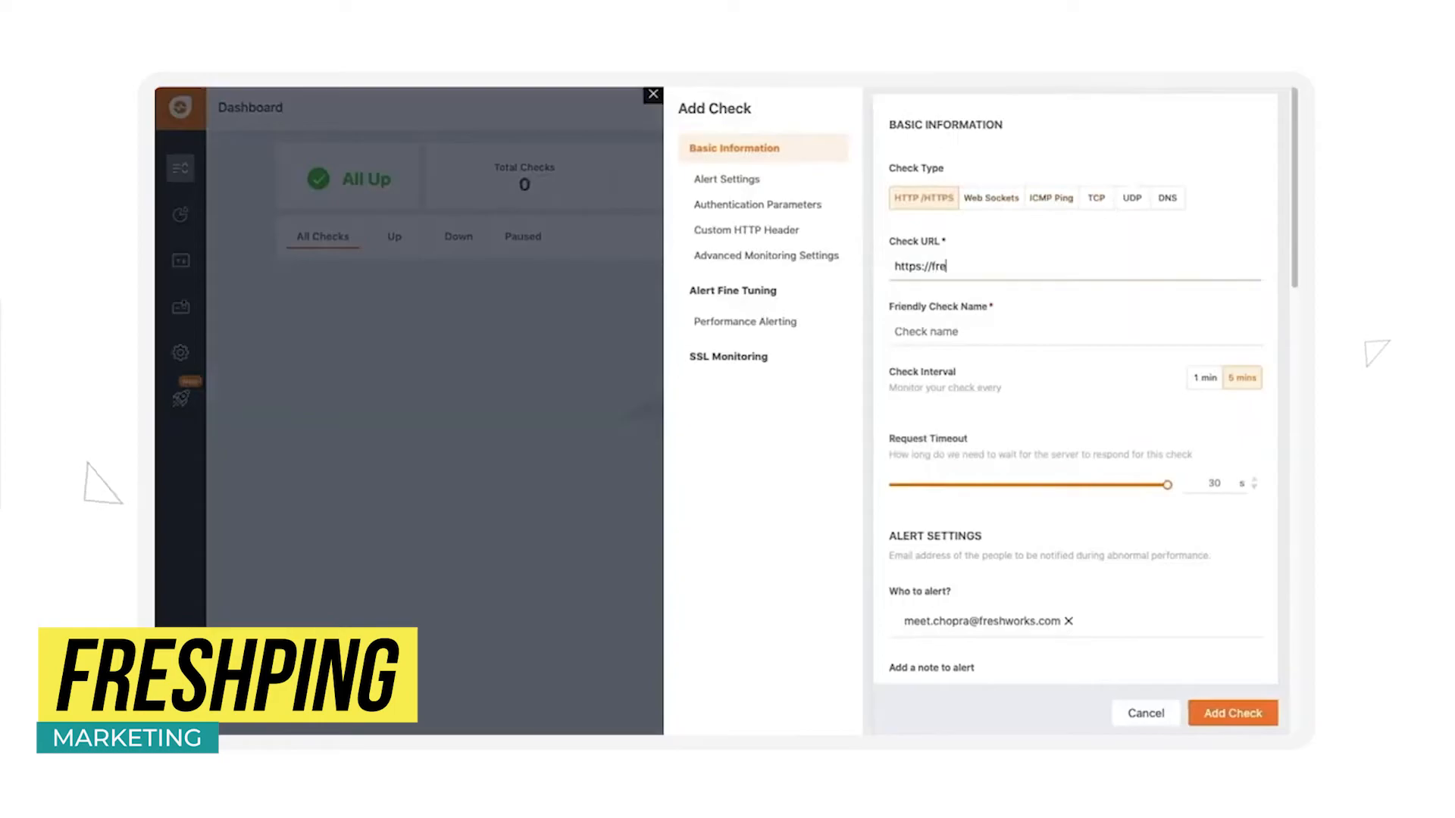
# - Begin a new HTTP/HTTPS website check from Add Check
pyautogui.click(1231, 713)
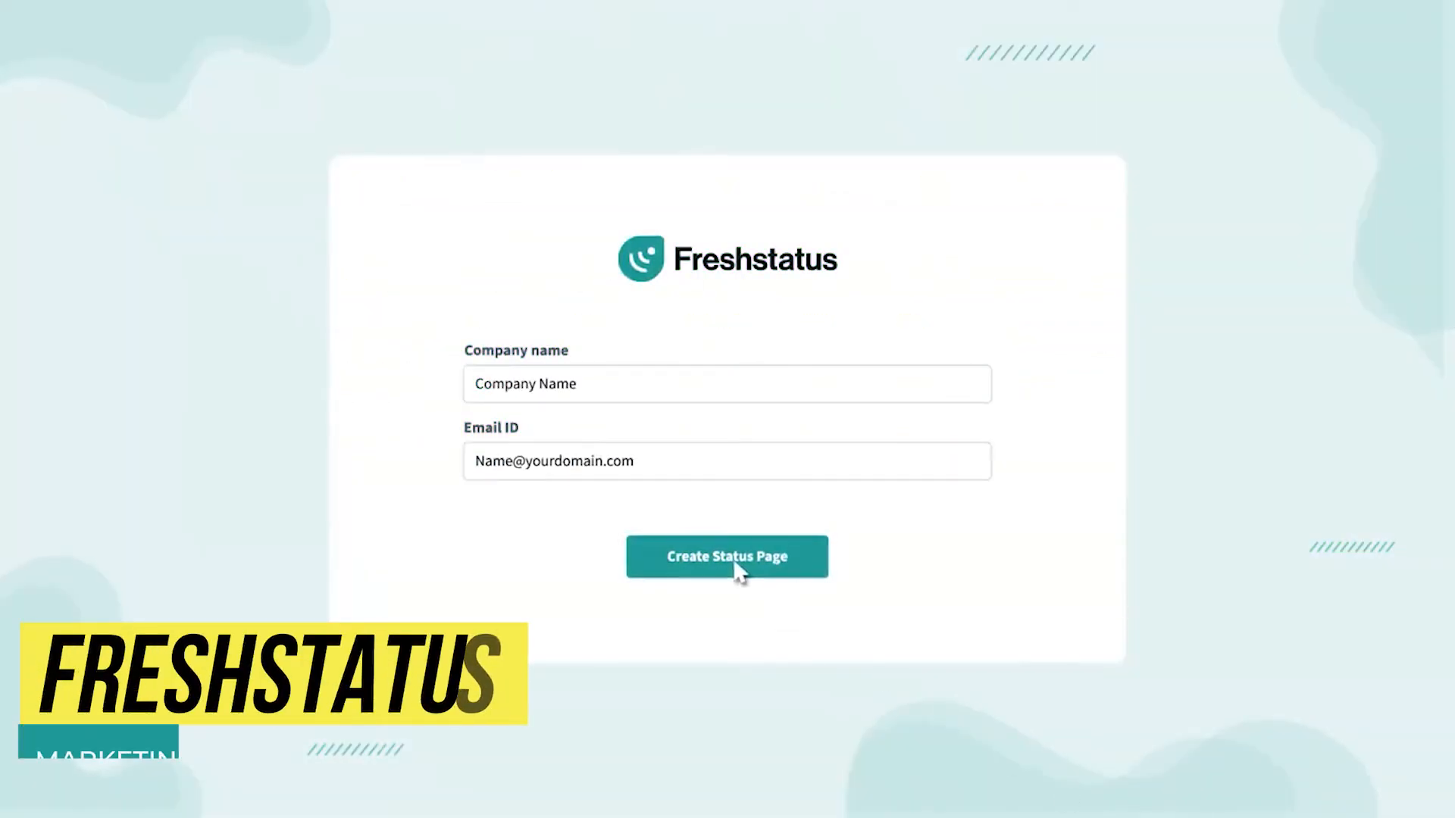
# - Create the company status page, then save and publish its customisation
pyautogui.click(726, 557)
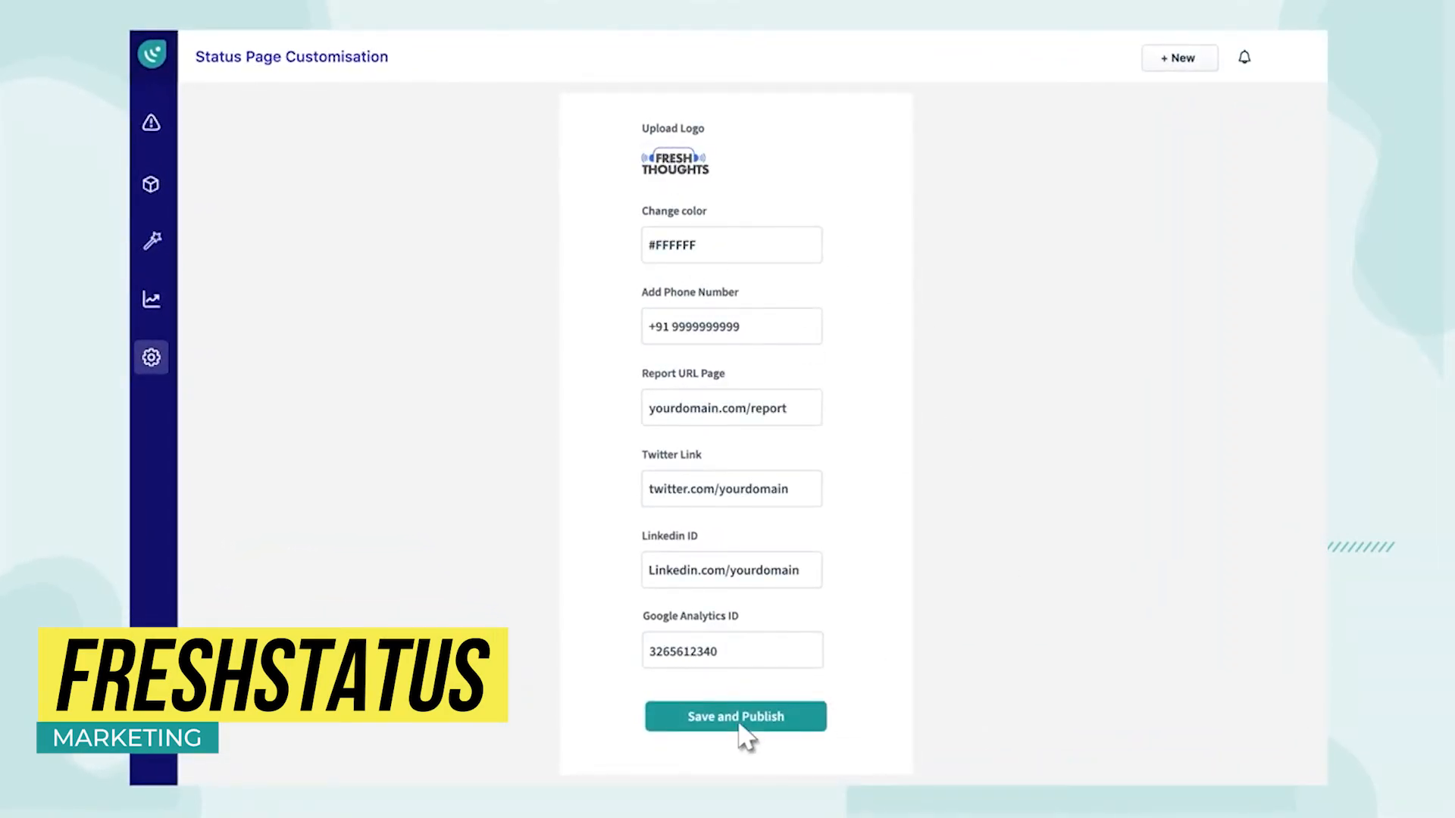
pyautogui.click(735, 715)
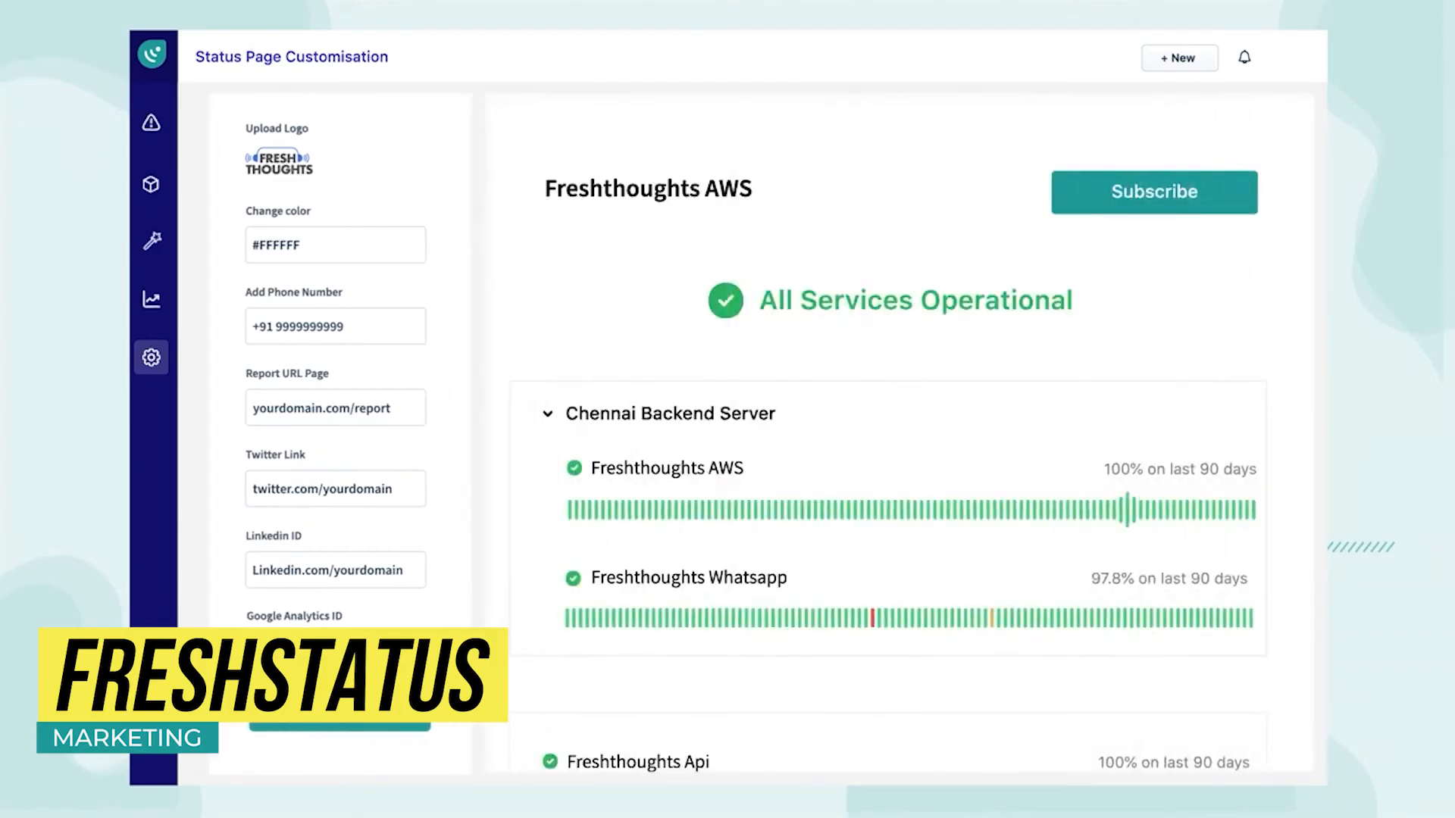